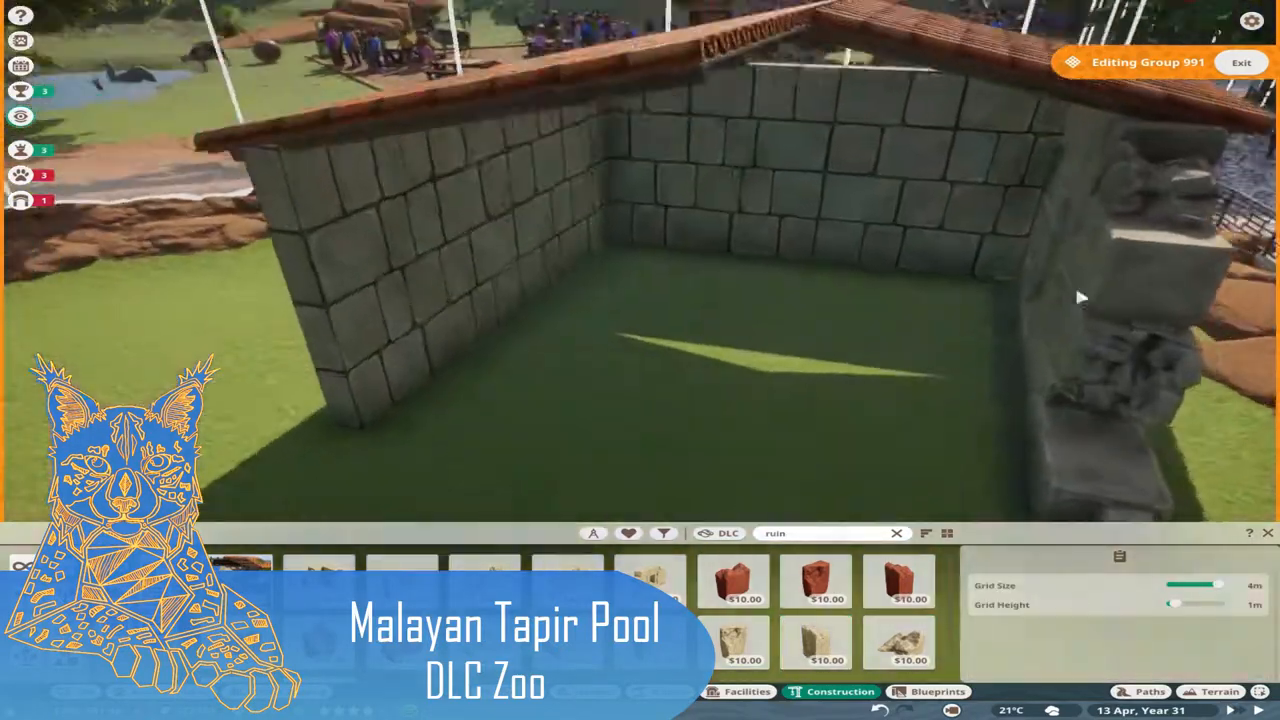
Place rock rubble, broken wall pieces and wooden sun-shade support posts around the stone shed.
left_click(652, 580)
type("wood")
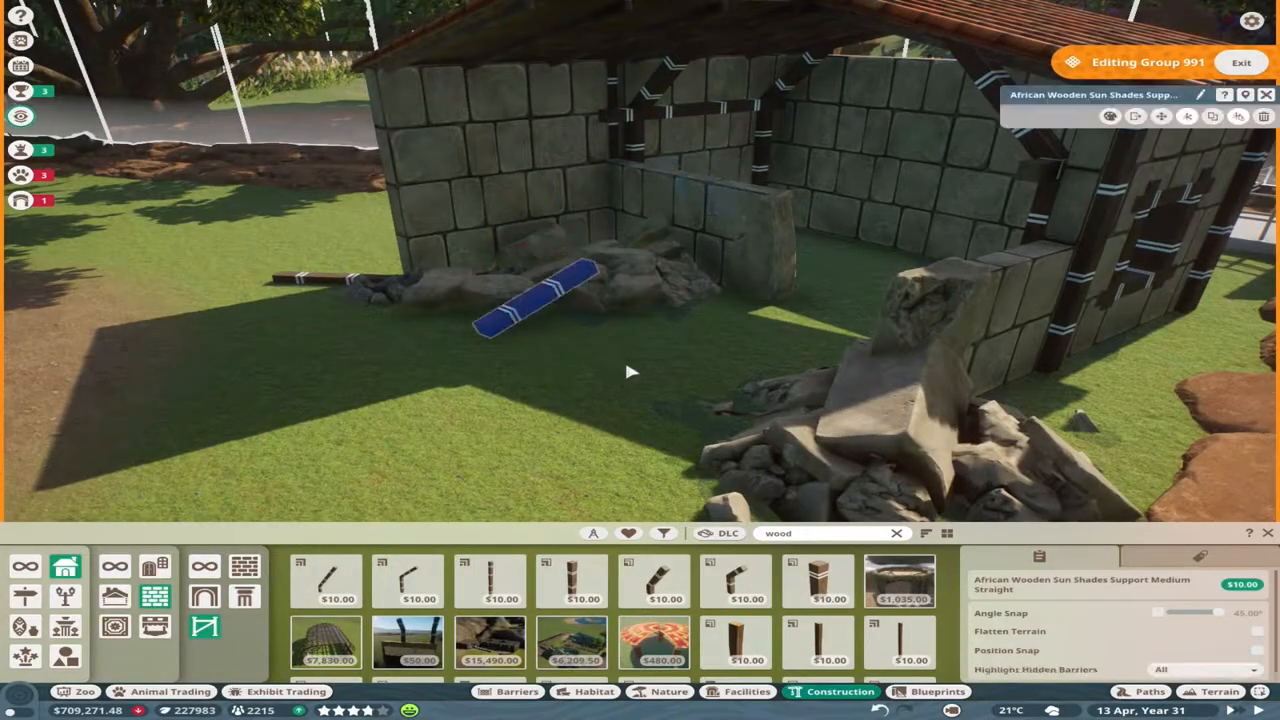
Lay wooden beams across the shed walls and cover them with terracotta roof tile pieces.
left_click(584, 692)
type("asia")
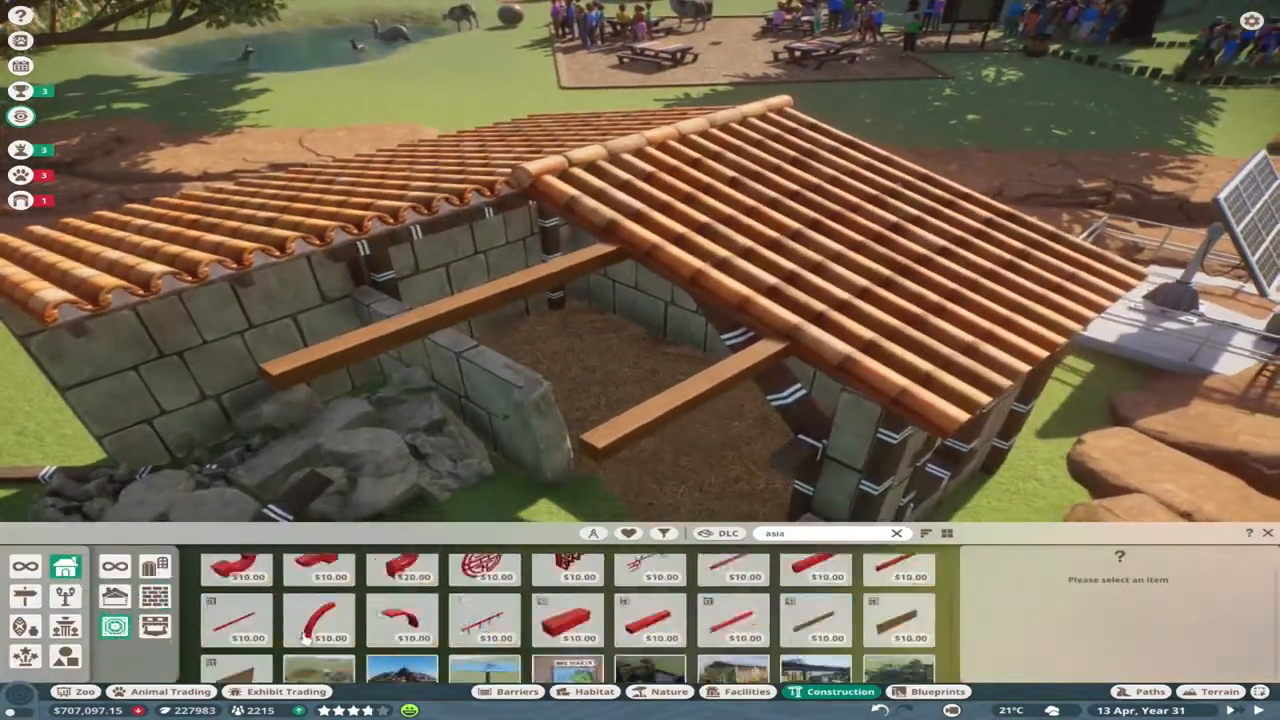
left_click(896, 604)
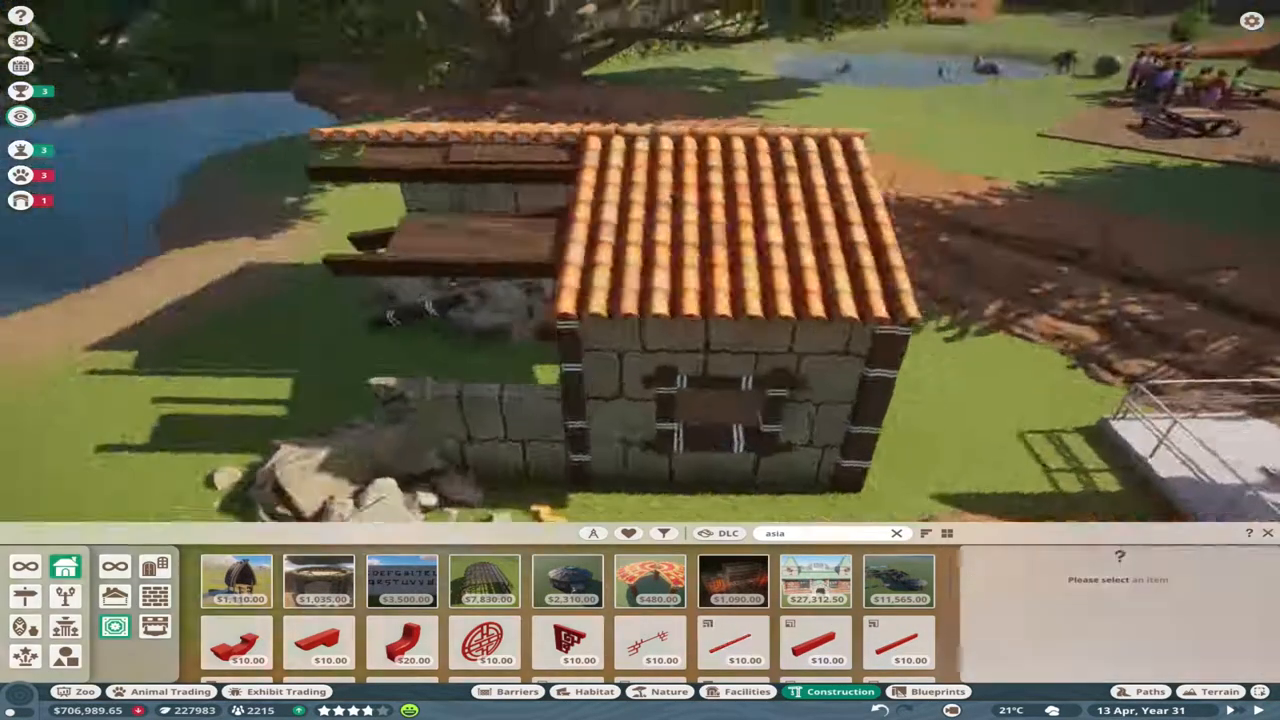
left_click(814, 644)
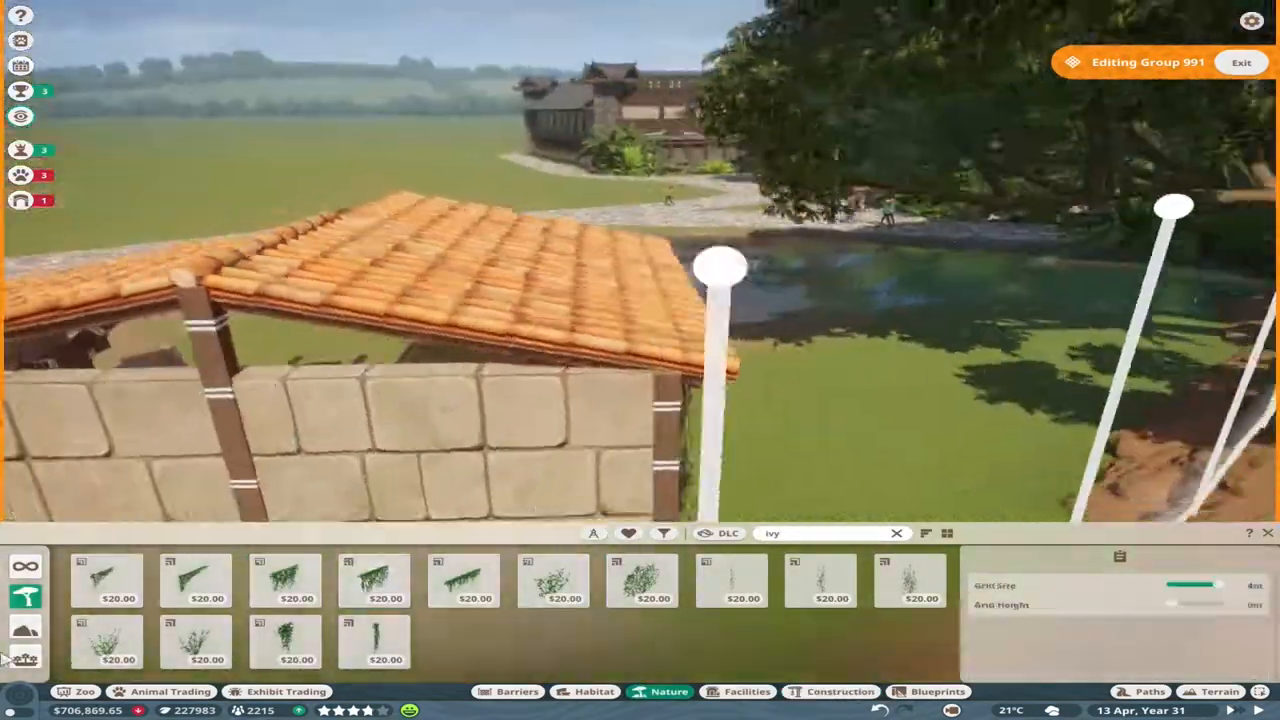
Paint ivy over the ruin's walls and roof, then fit a wooden door and scatter loose planks.
left_click(372, 580)
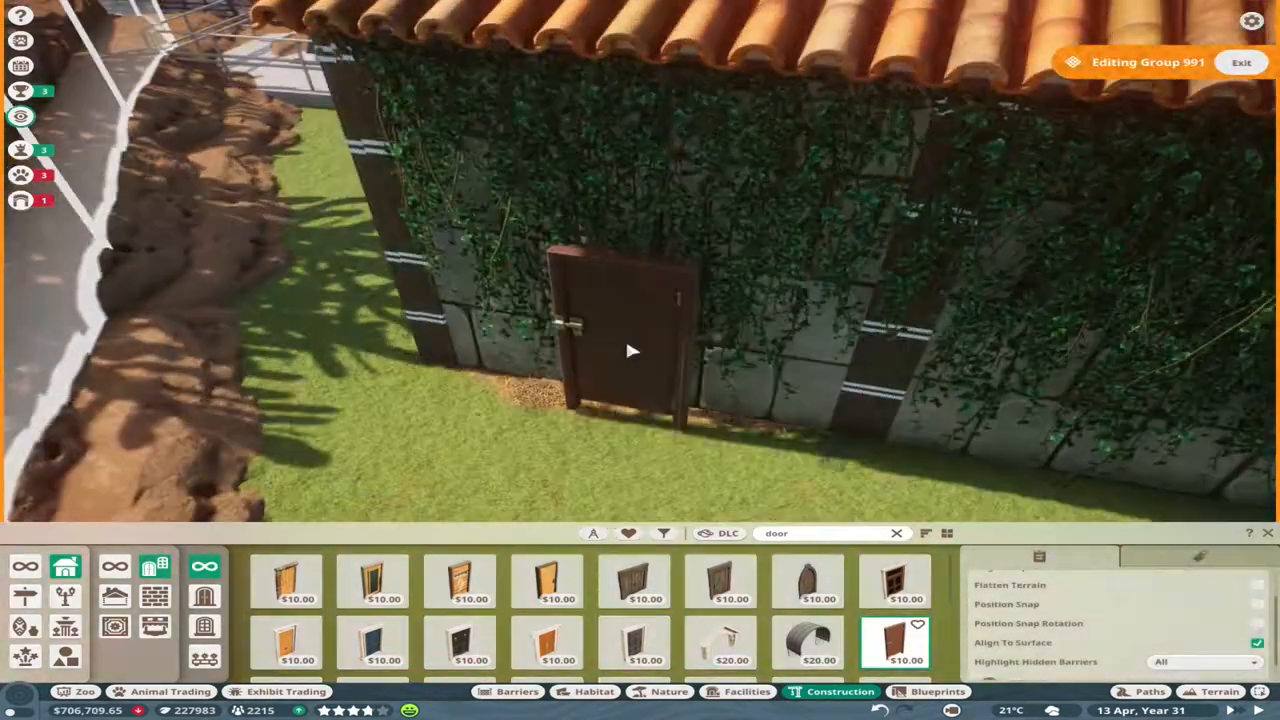
left_click(668, 692)
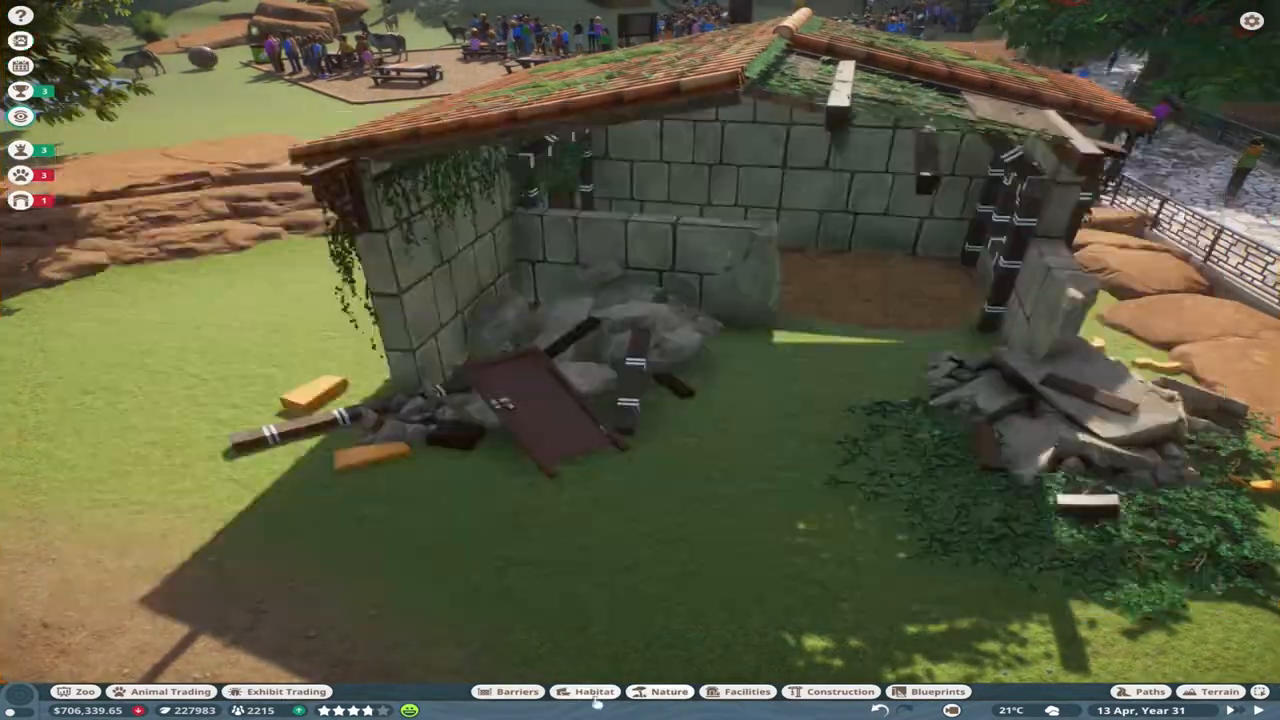
Place Asian tropical trees, palms and Elephant Ear Plant Large around the pool.
left_click(668, 692)
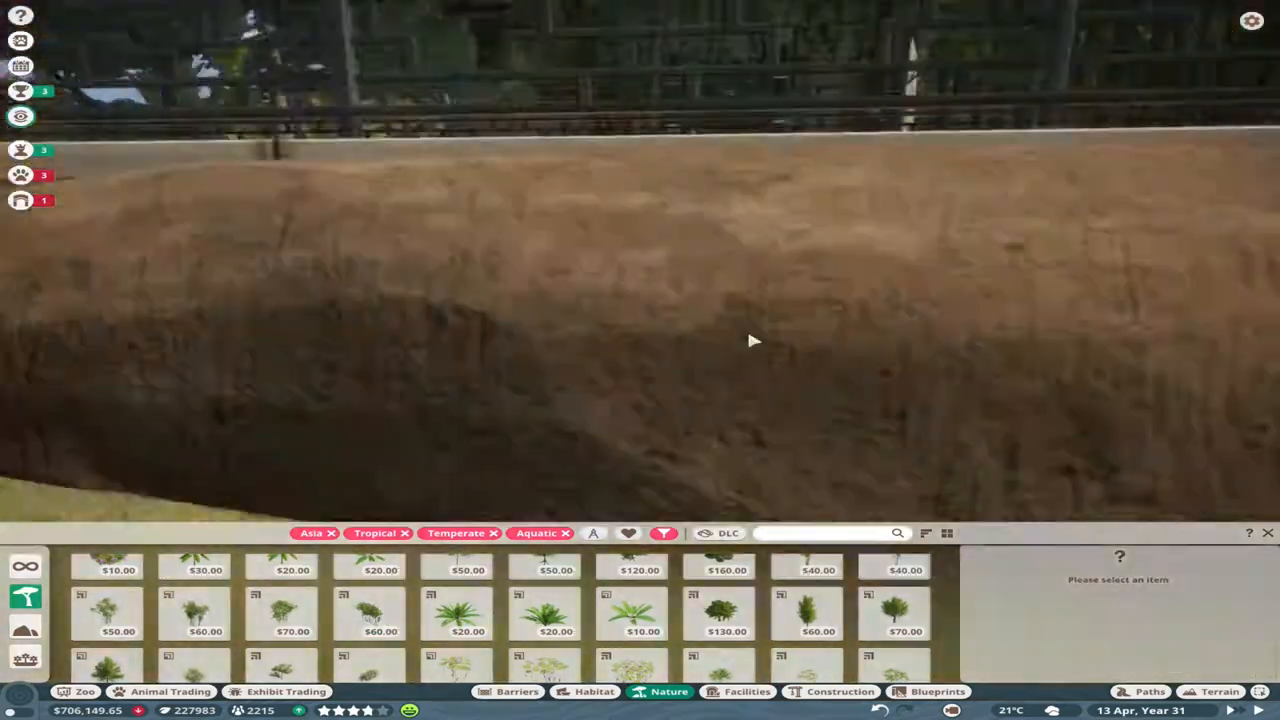
left_click(544, 598)
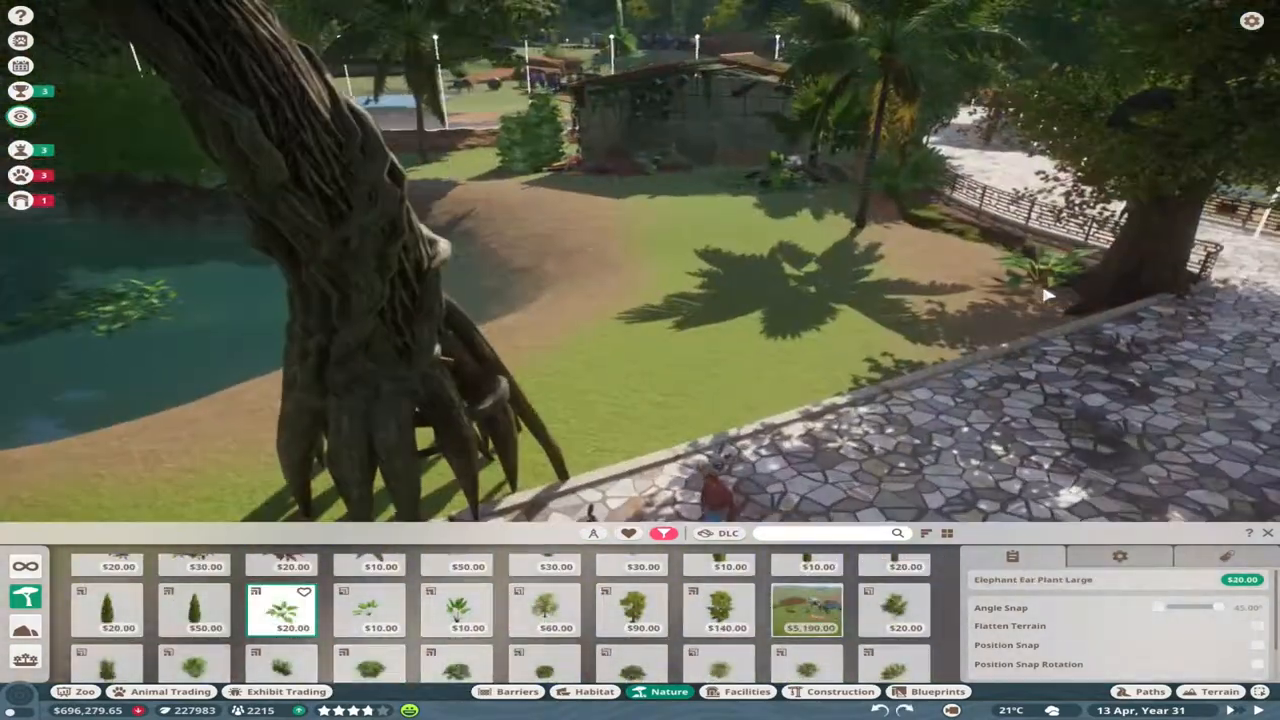
Add water lilies in the pool and red-stemmed palms with purple flowering bushes along its shore.
left_click(896, 610)
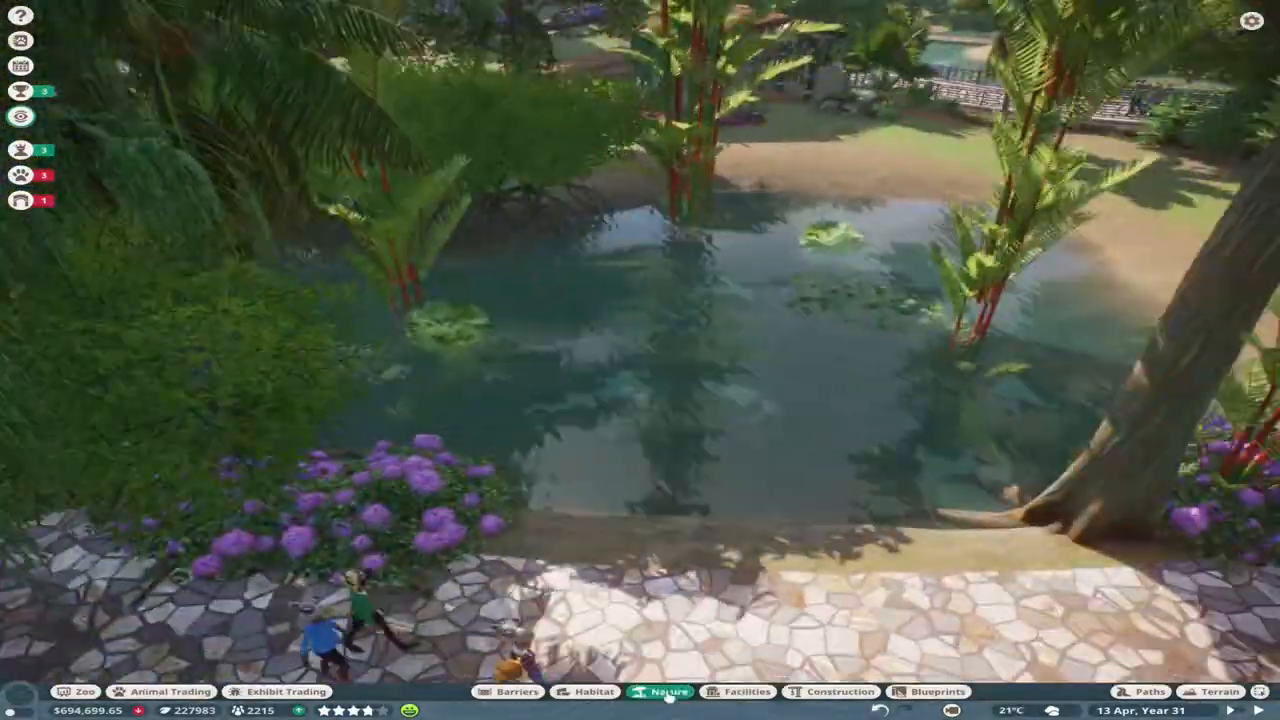
left_click(668, 692)
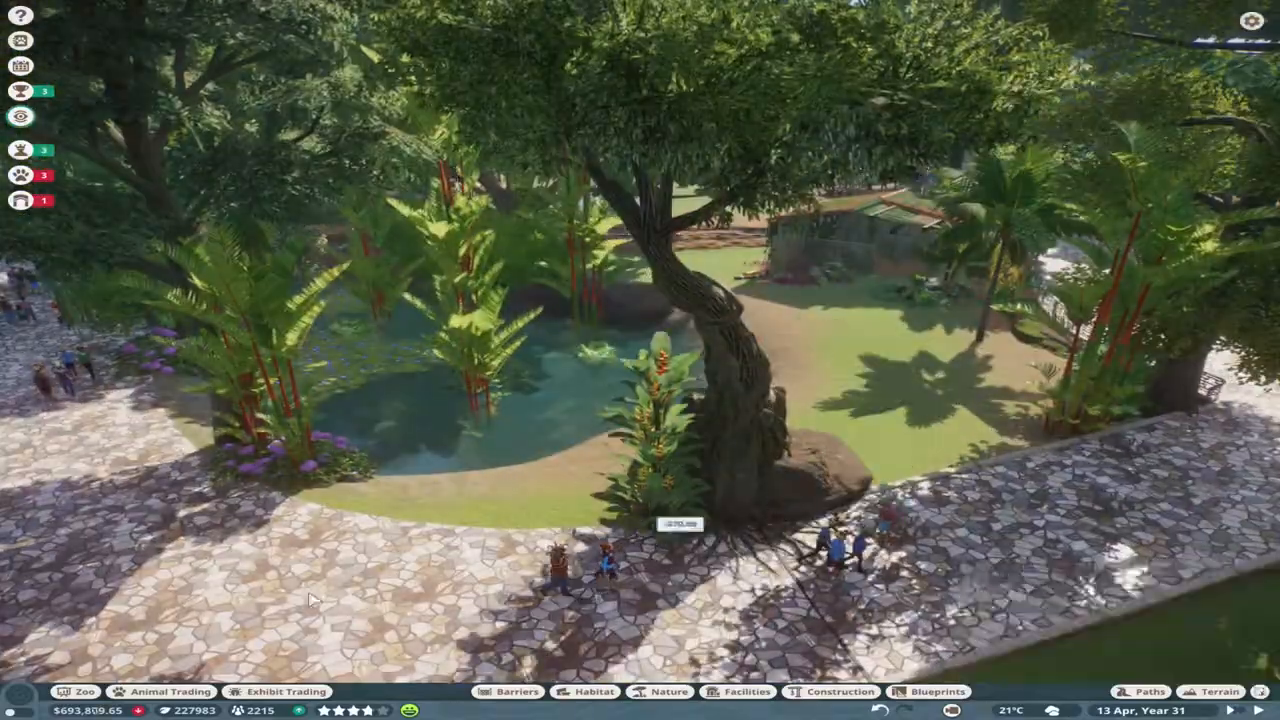
Place the habitat barrier at the pool edge and add a bamboo post with a crossed lattice piece.
left_click(516, 692)
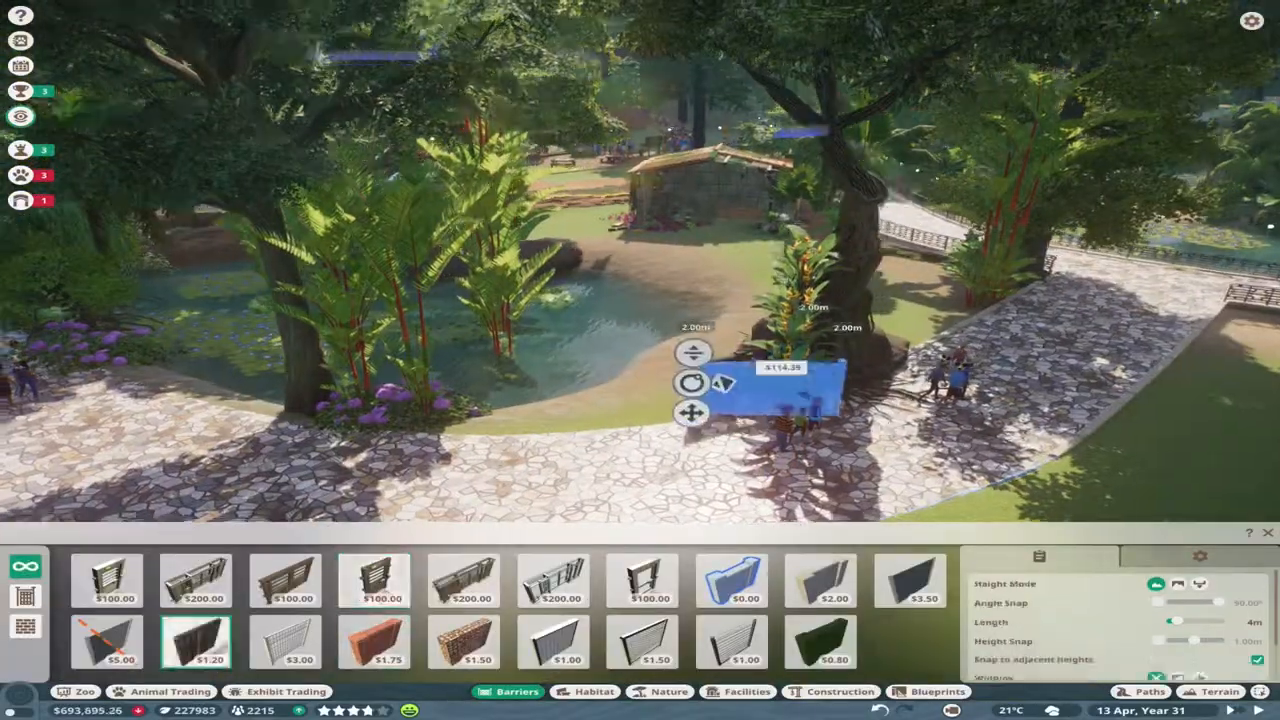
left_click(840, 692)
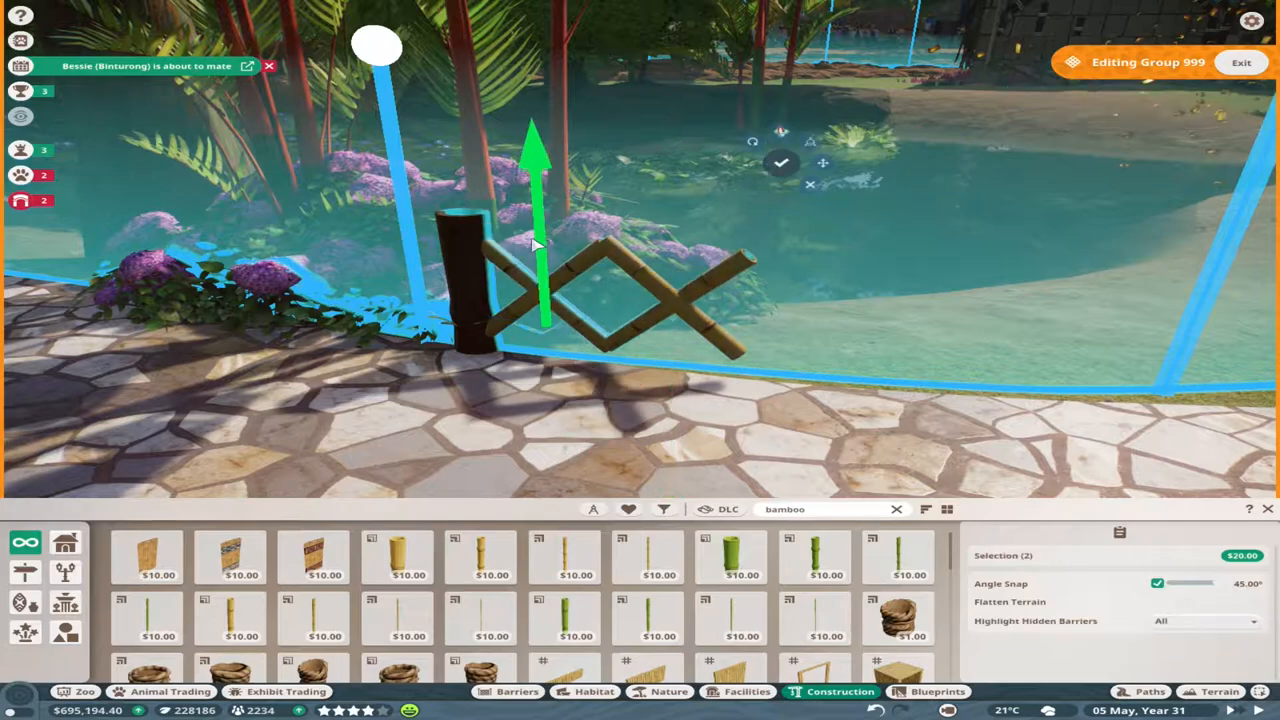
Add rope lashings, a green top rail and a wooden base plank to the first railing section.
left_click(398, 644)
type("australia")
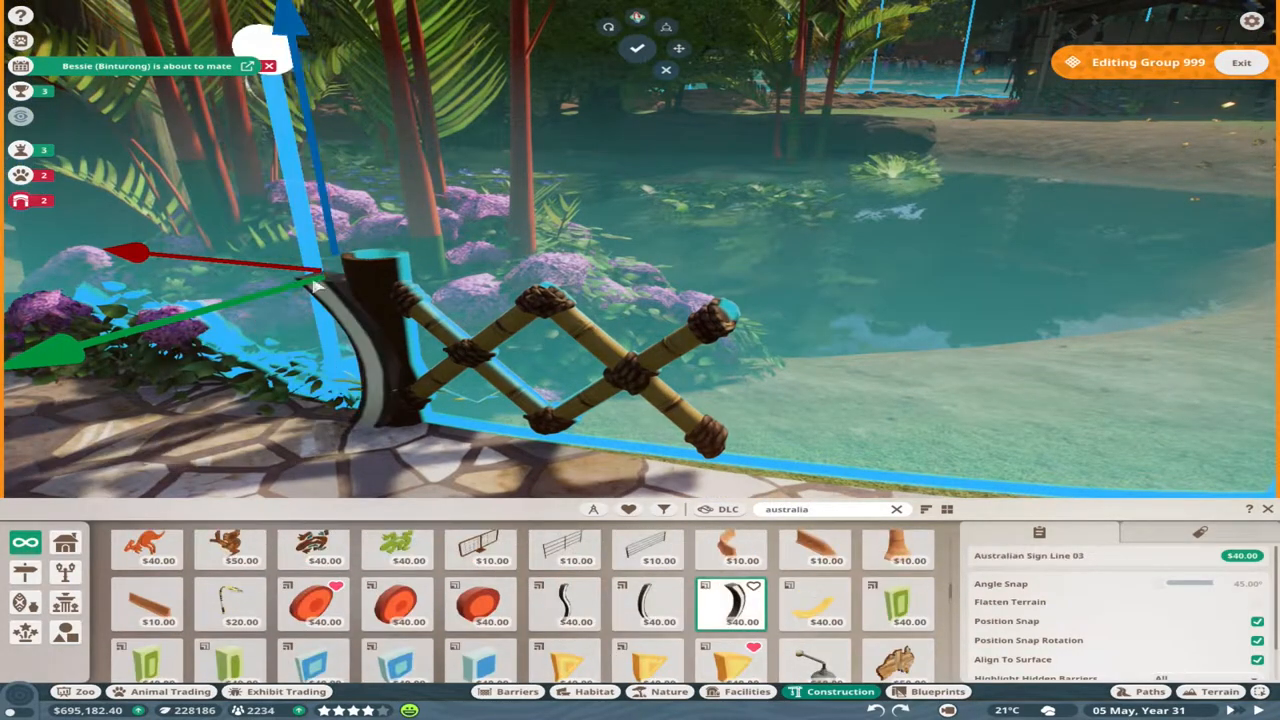
left_click(816, 604)
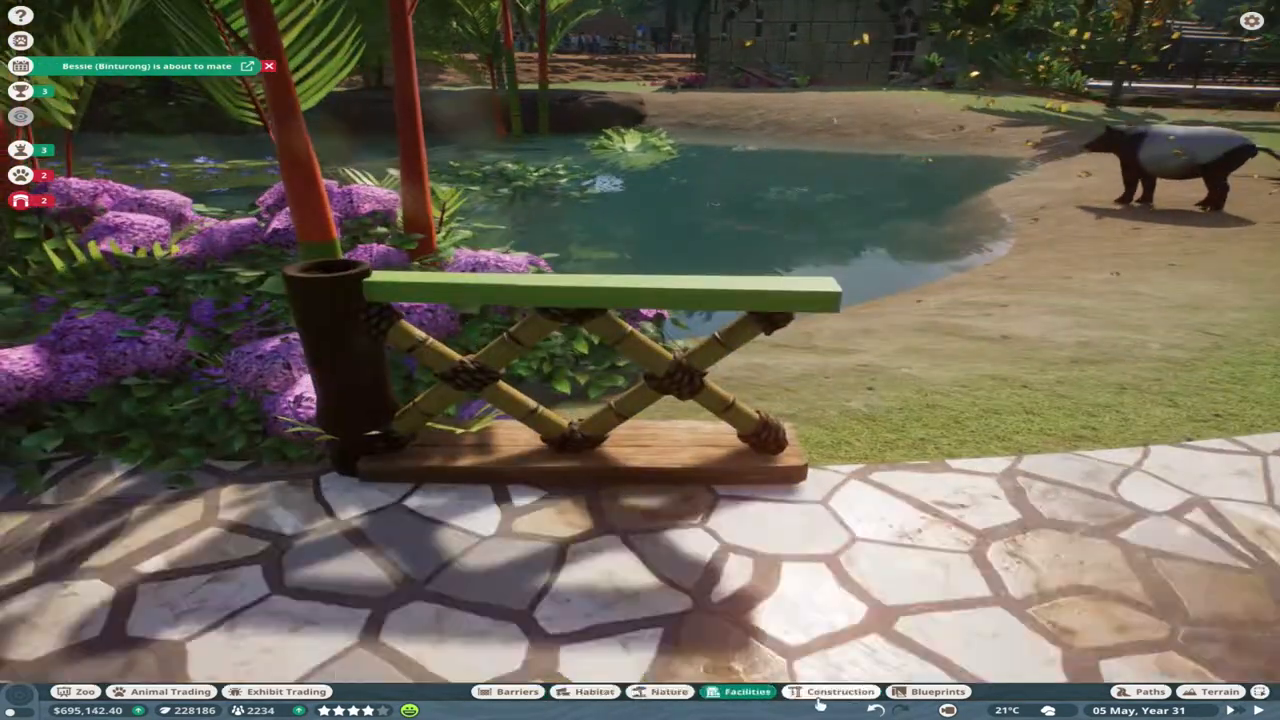
Repeat the bamboo railing sections with posts along the pondside path.
left_click(832, 692)
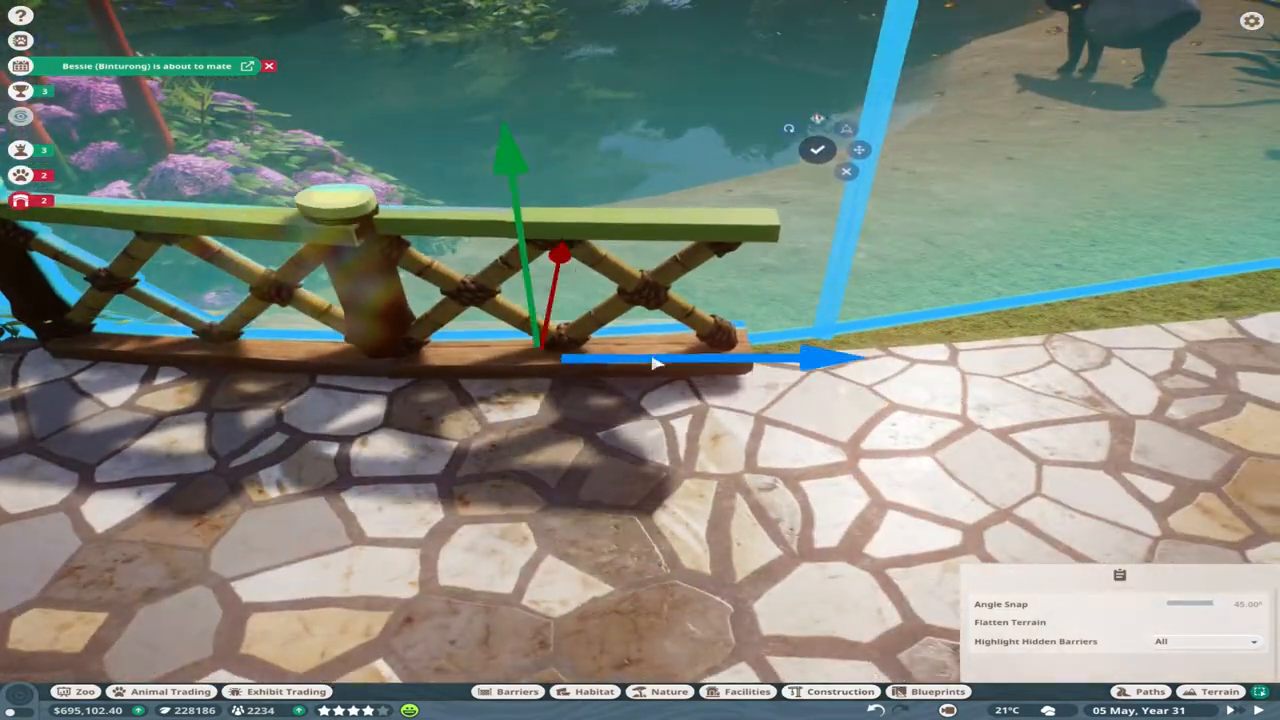
left_click(840, 692)
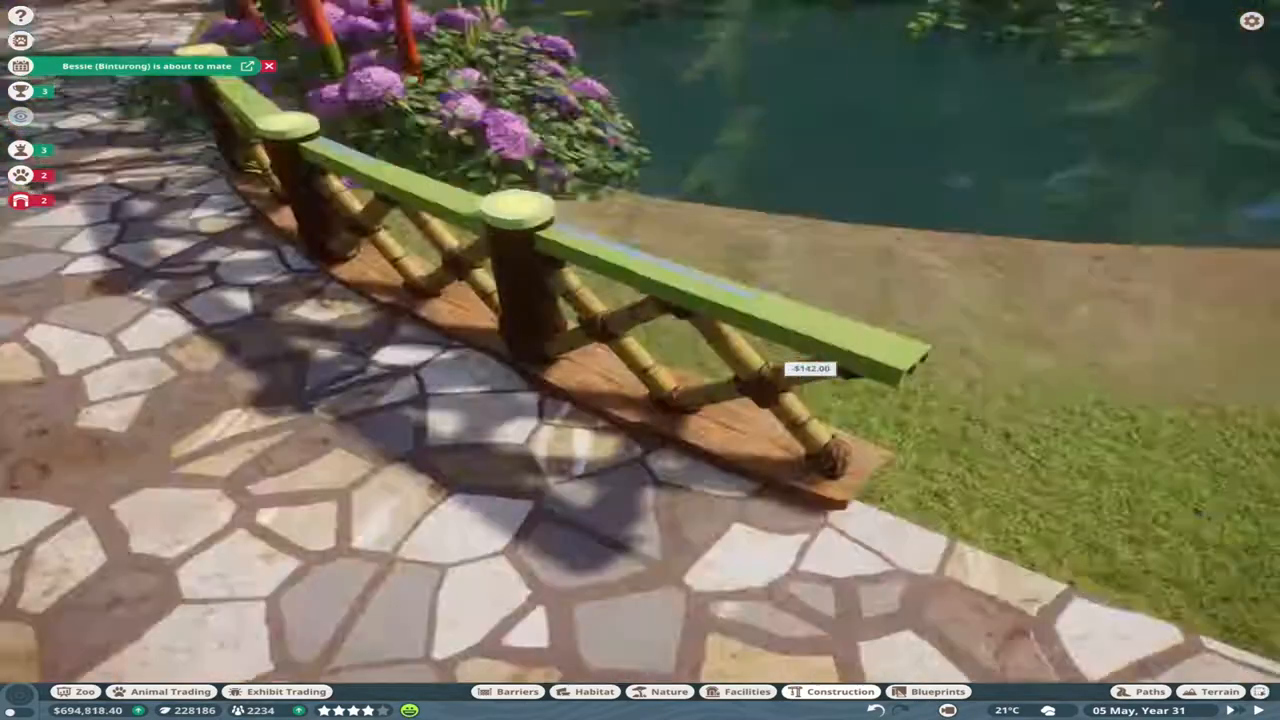
left_click(840, 692)
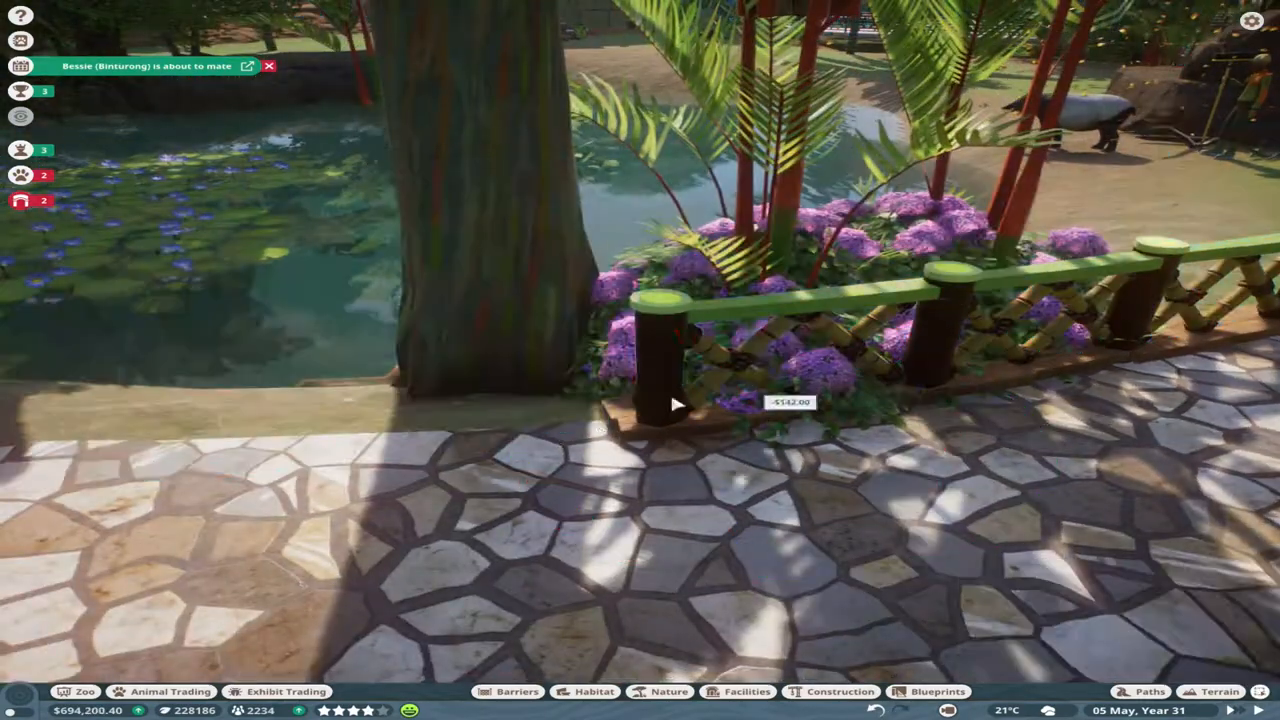
left_click(680, 390)
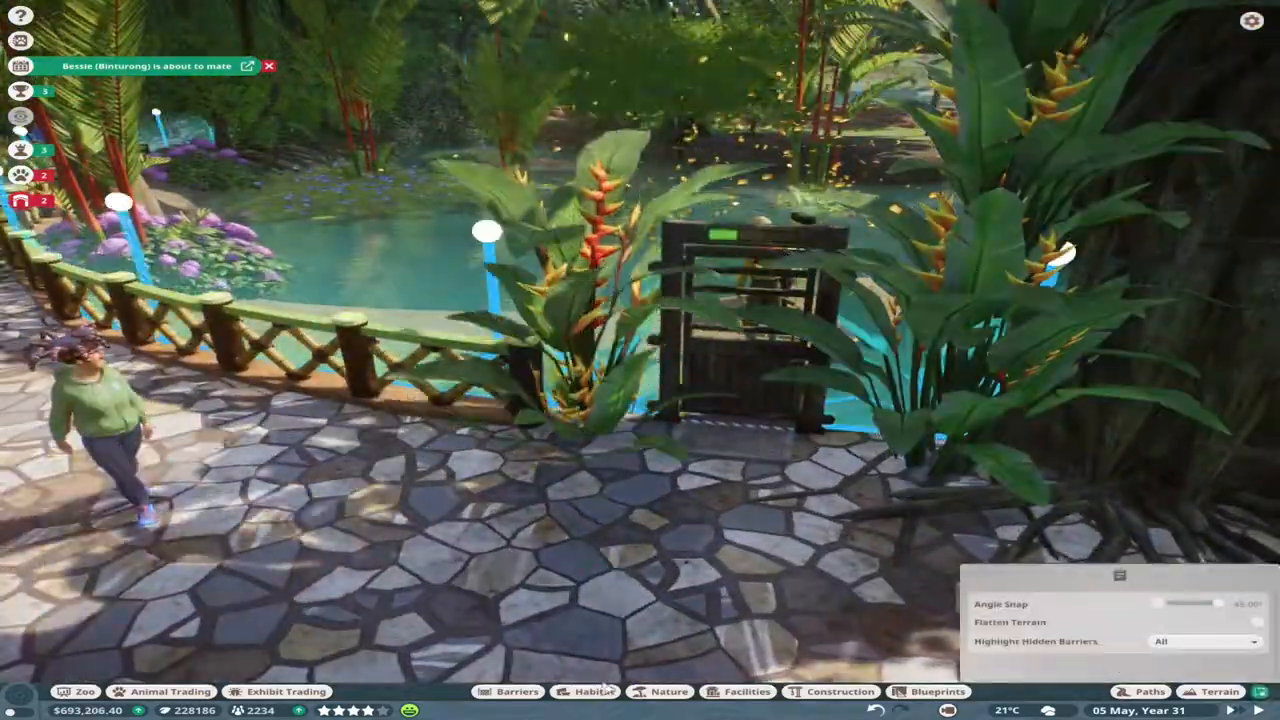
left_click(840, 692)
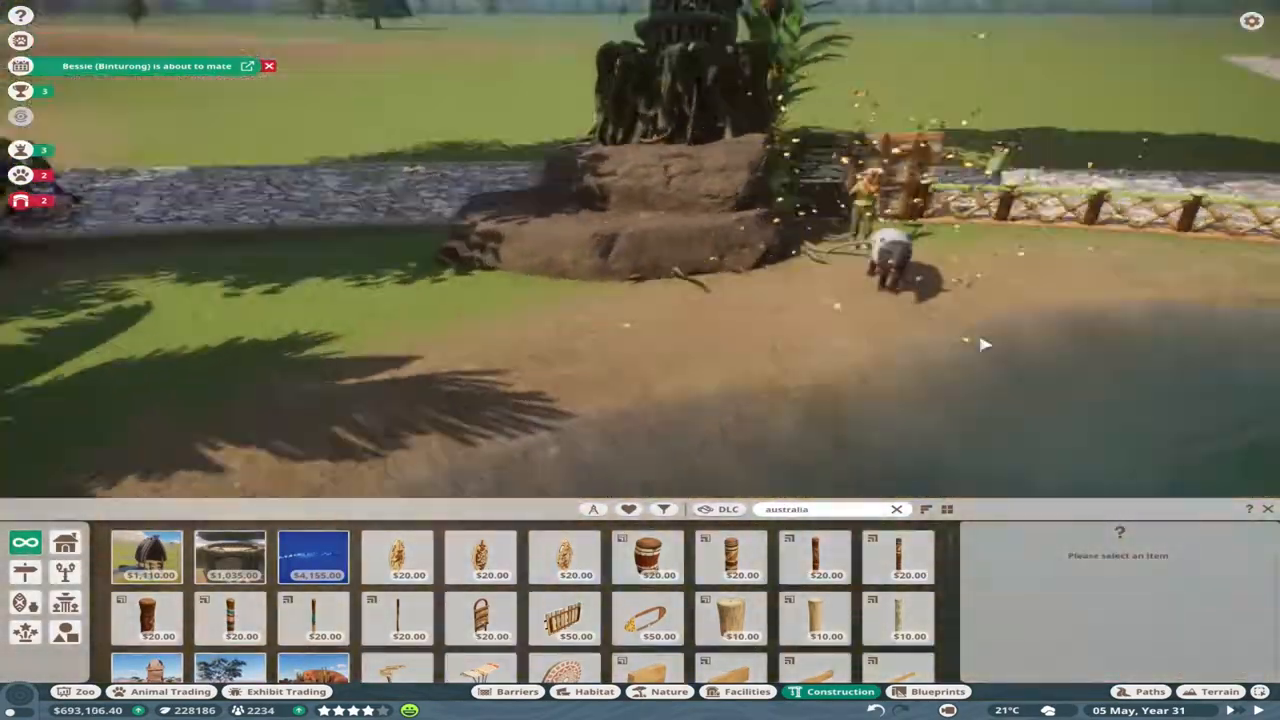
Place an Australia Log 2m at the pool's barrier corner and reposition the adjoining railing piece.
left_click(814, 616)
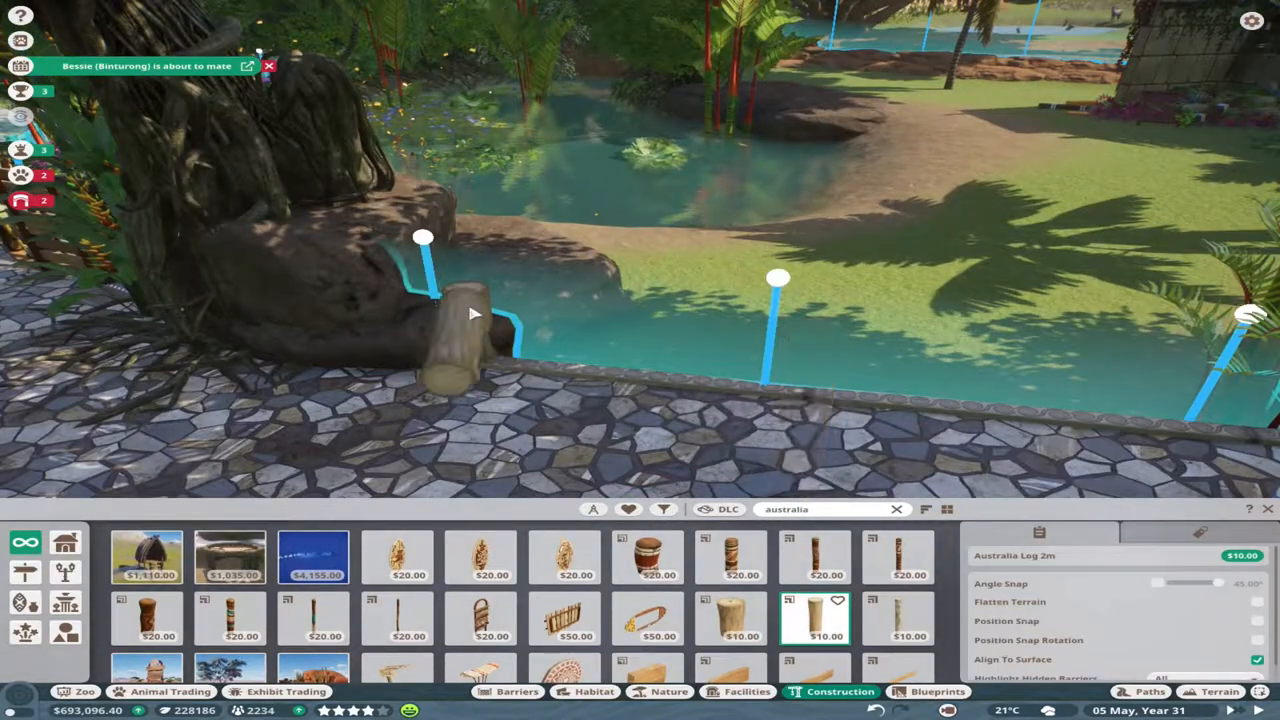
left_click(910, 616)
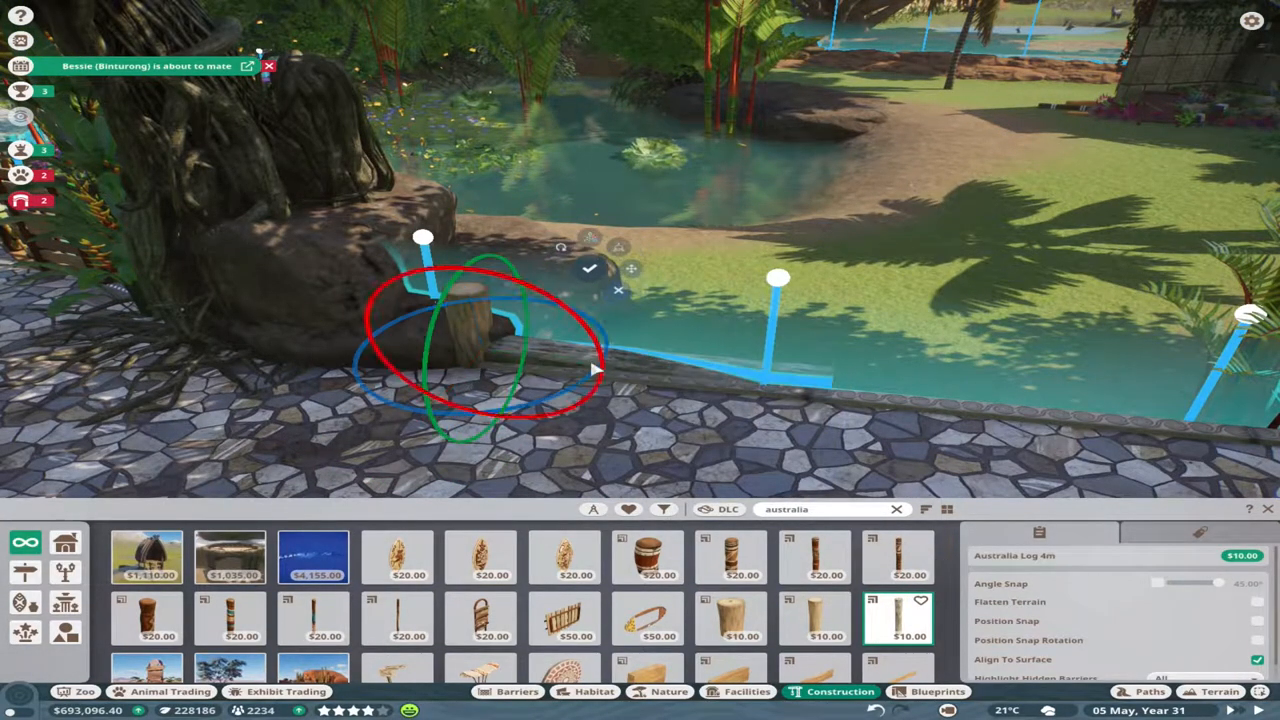
left_click(668, 692)
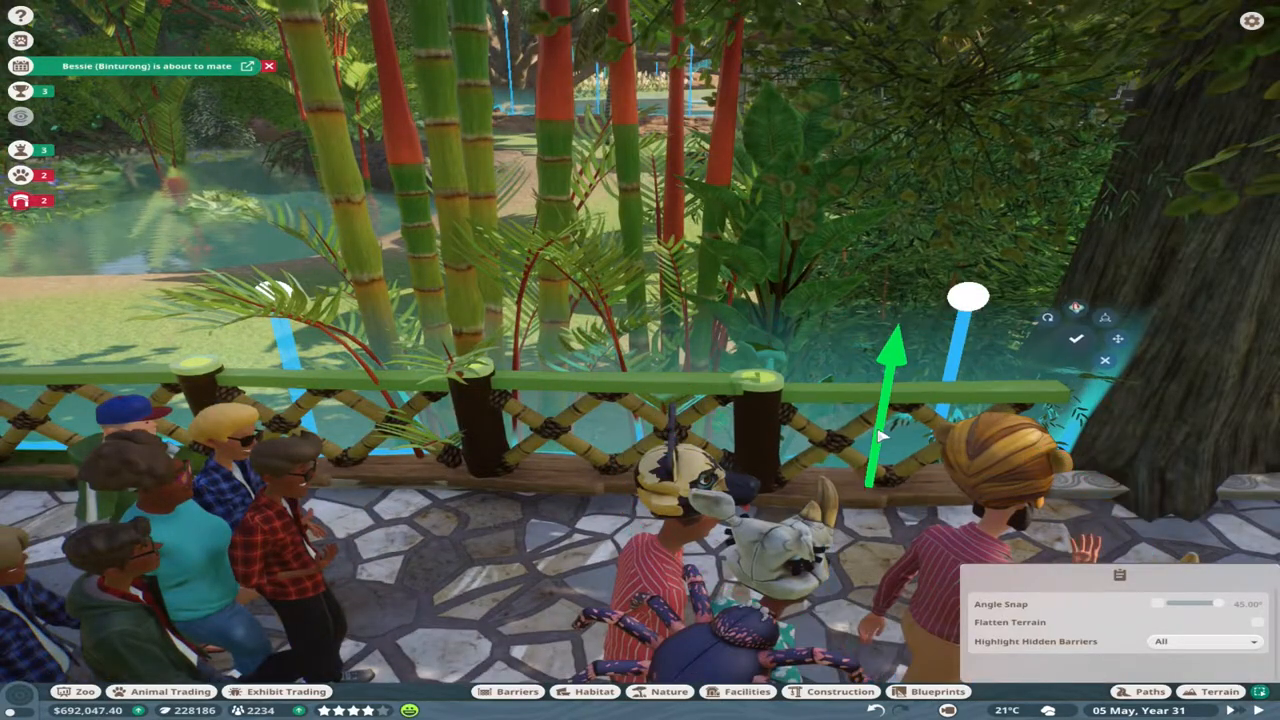
left_click(840, 692)
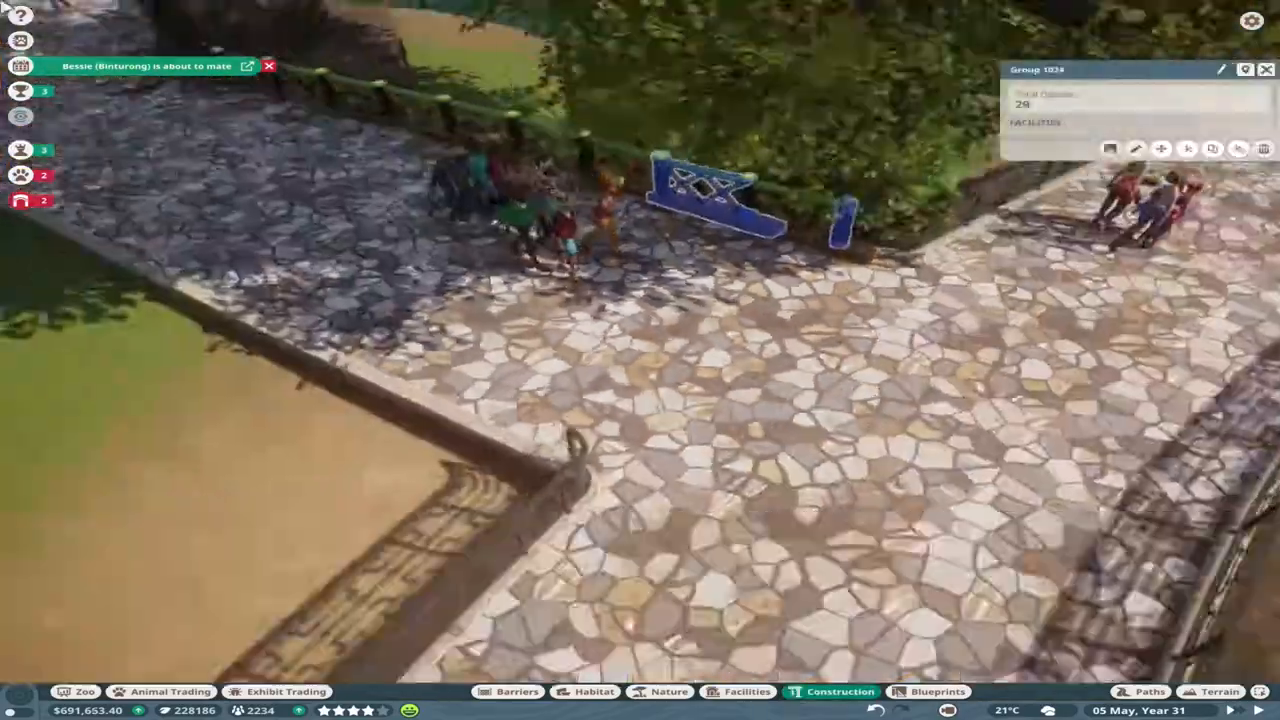
Edge the octagonal mulch patch with Australia Log 1m pieces and curved low stone wall sections.
left_click(592, 692)
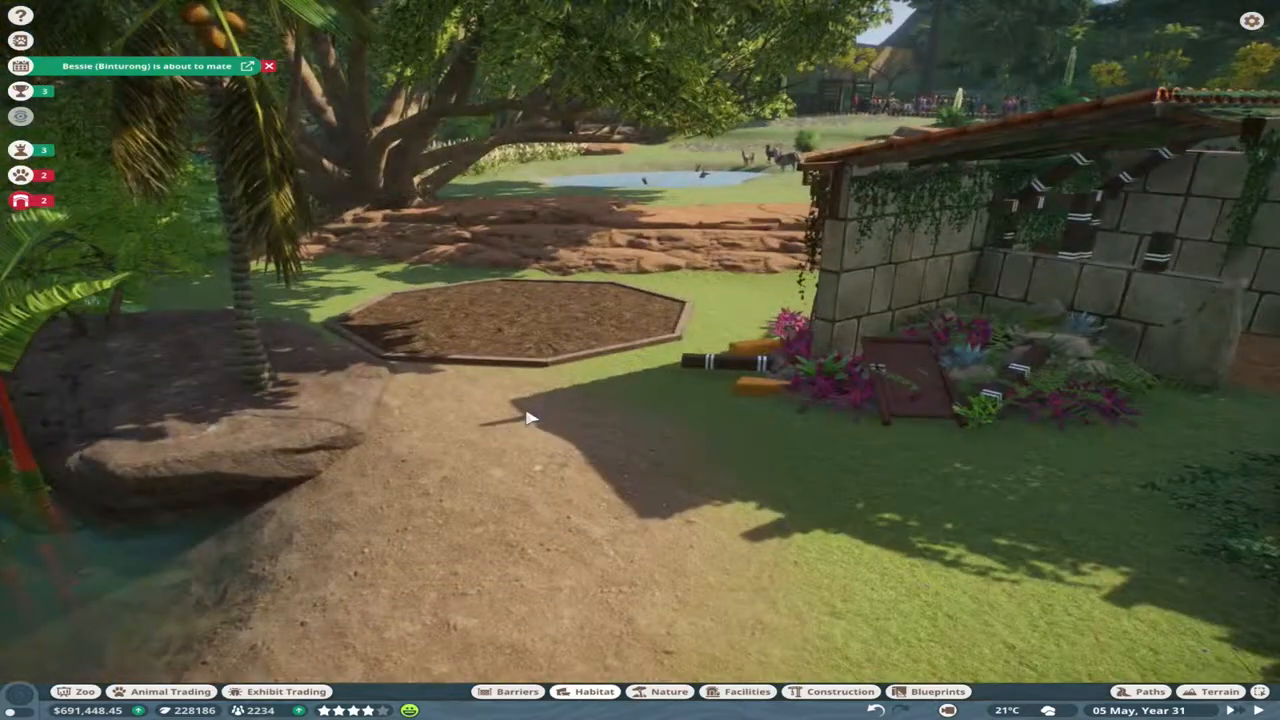
left_click(668, 692)
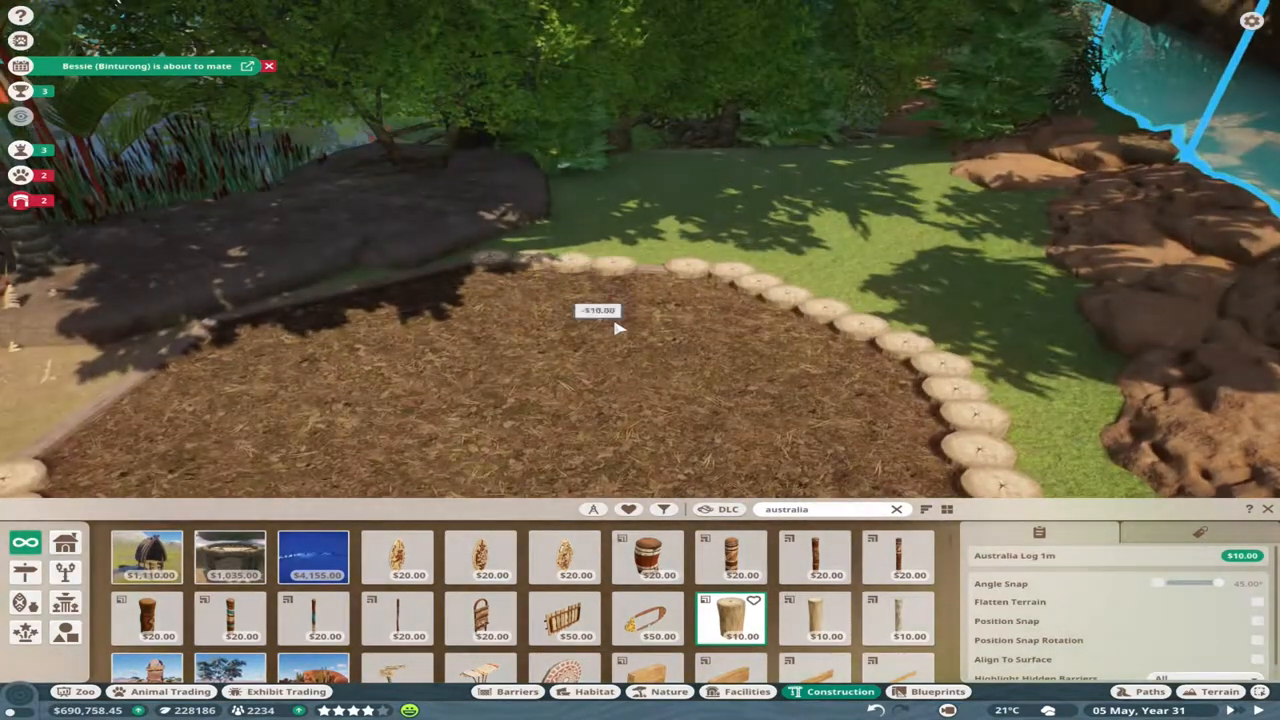
left_click(664, 510)
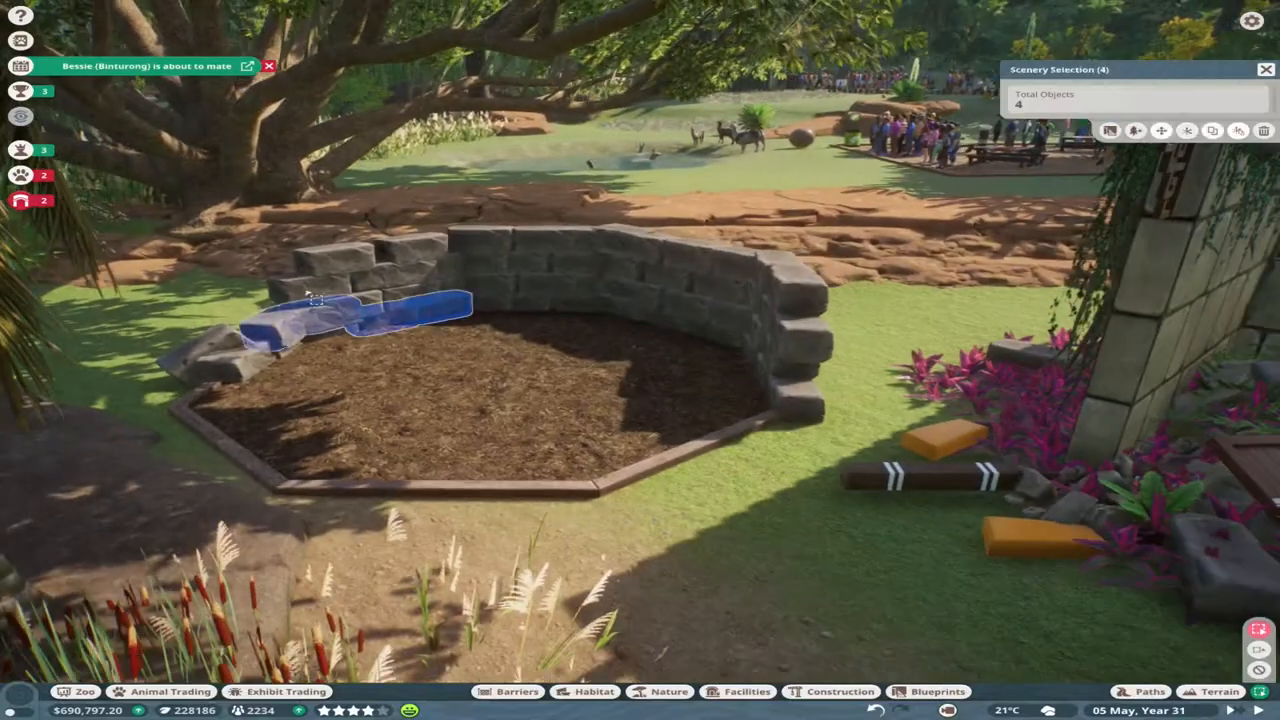
Stand Temple Large Stone Wall Ruin pieces as pillars on the feeder wall.
left_click(840, 692)
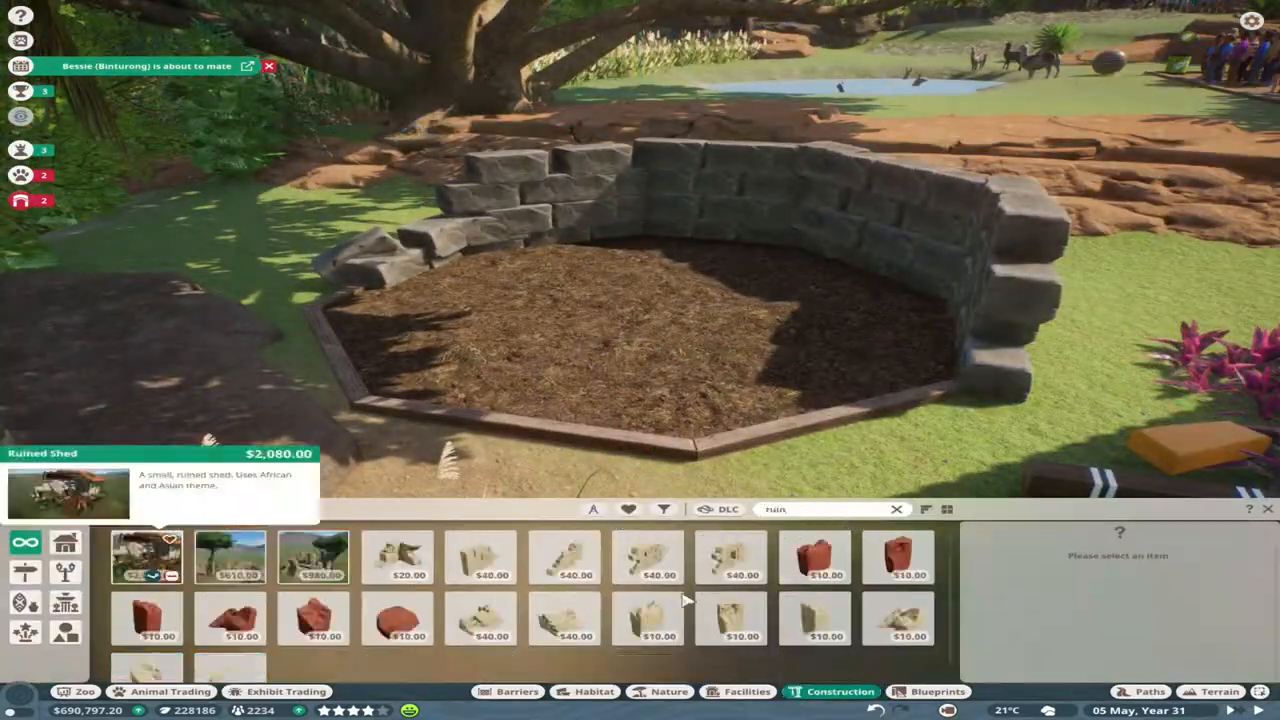
left_click(564, 556)
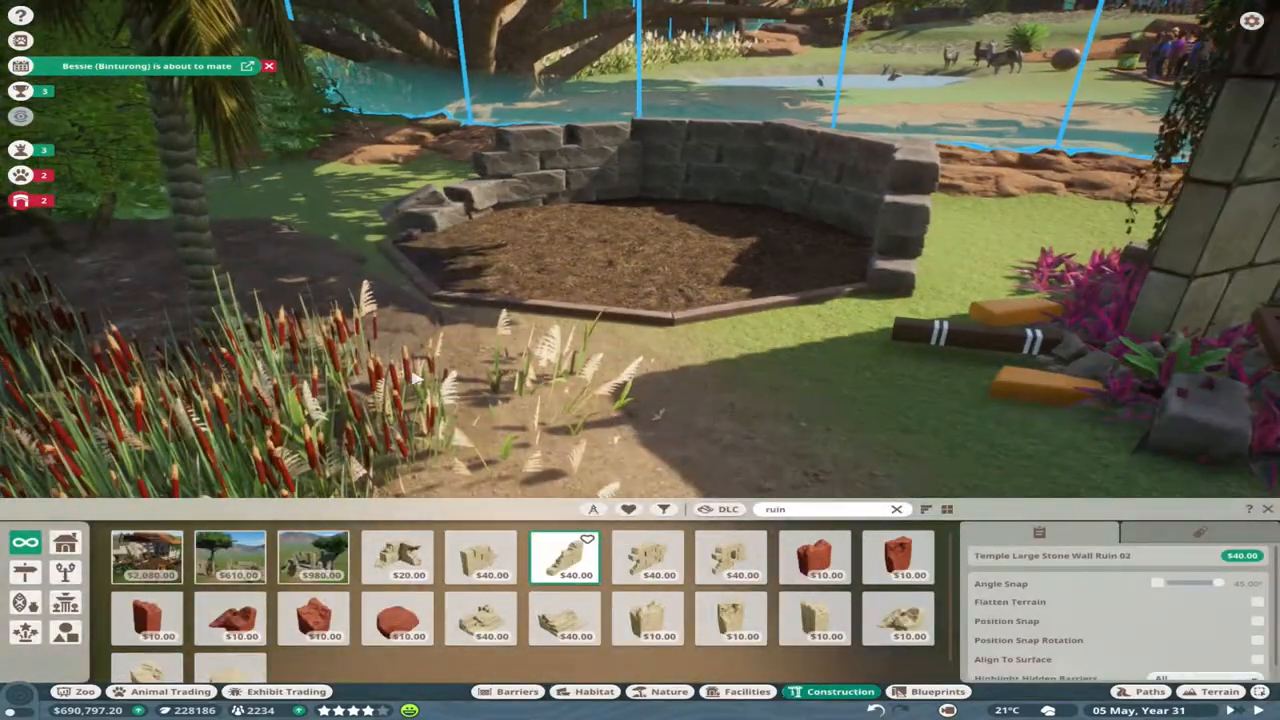
left_click(230, 620)
type("asia st")
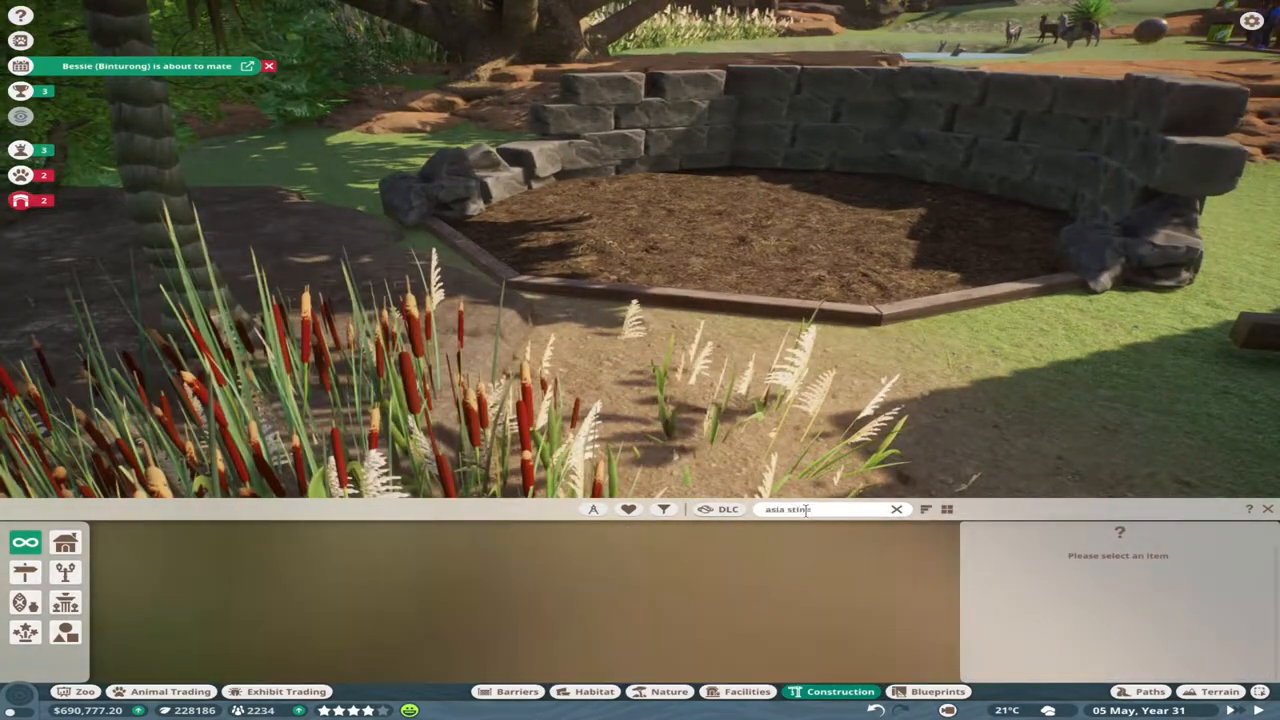
left_click(328, 556)
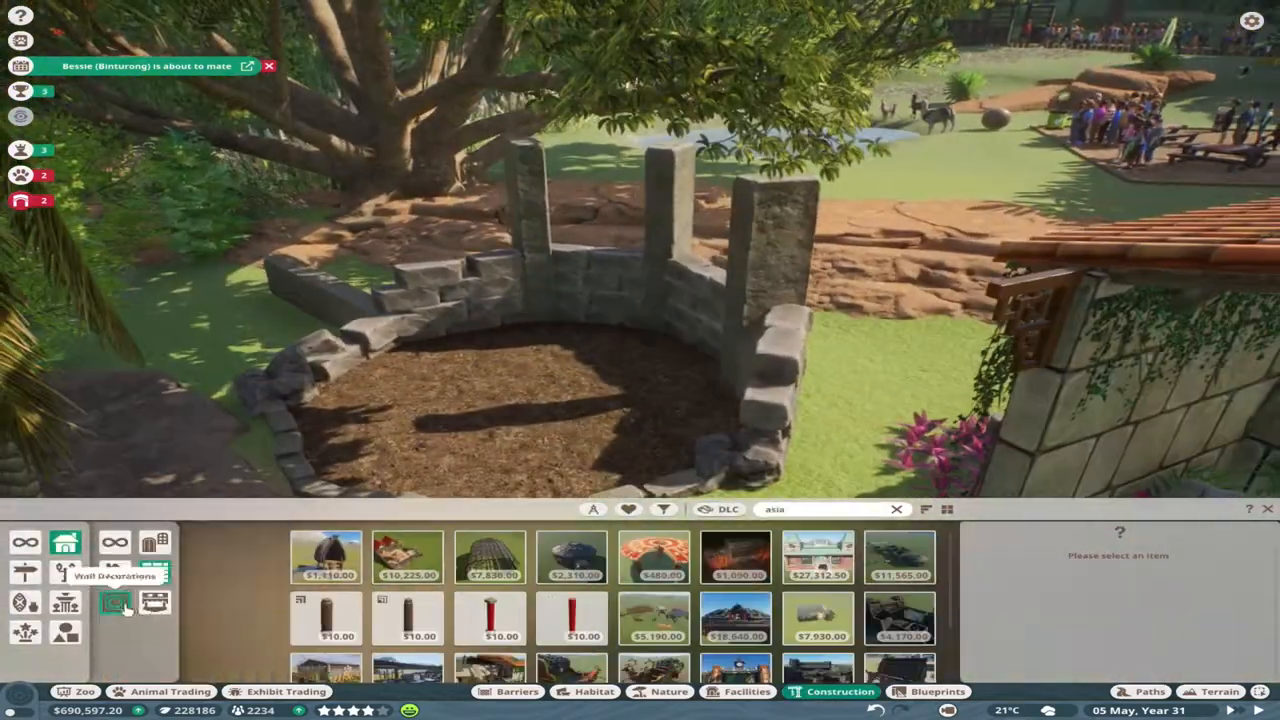
Cover the walled feeder with timber roof boards and a painted timber railing.
left_click(896, 570)
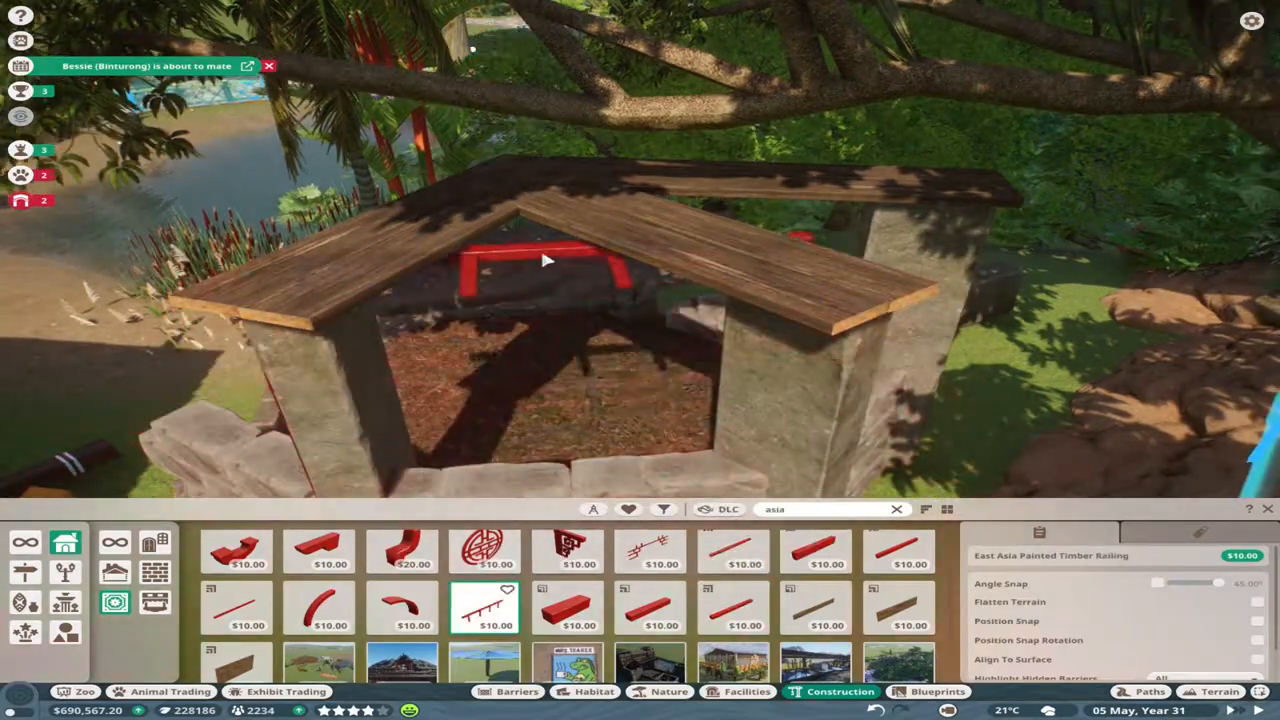
left_click(896, 552)
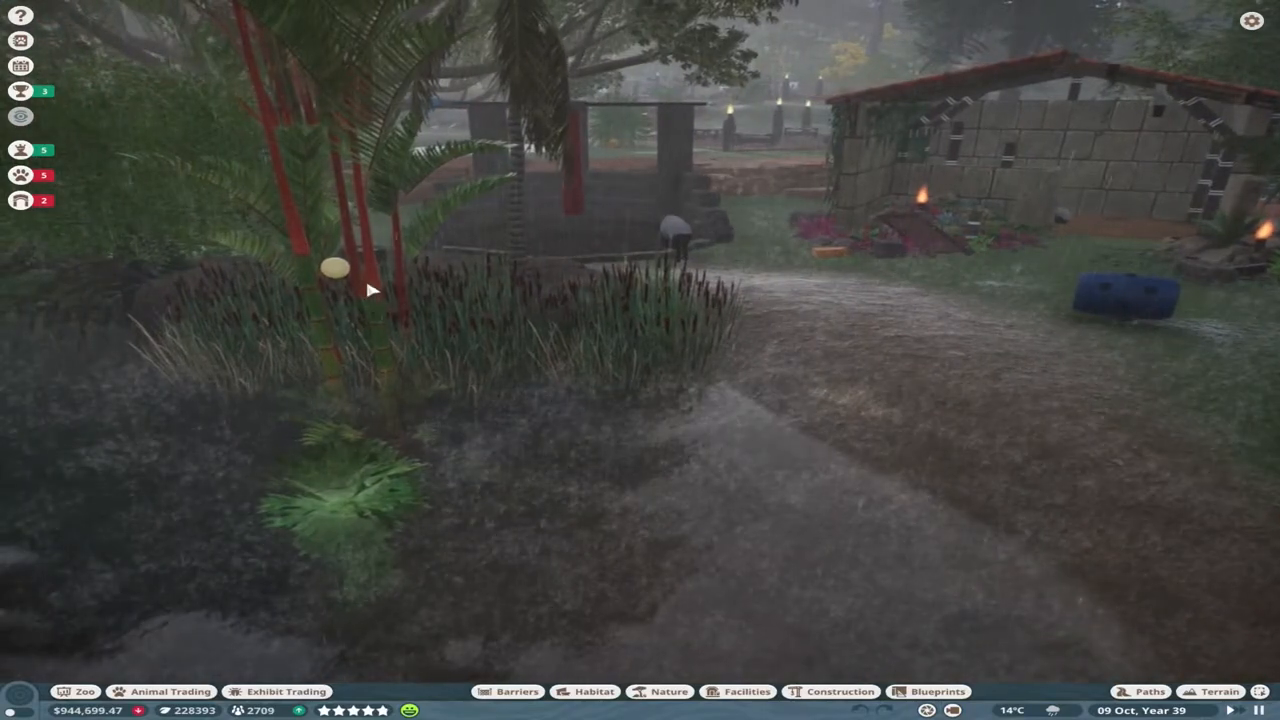
View the Zoo Overview showing four-star reputation, 13 species, 89% welfare and 78% guest happiness.
left_click(336, 270)
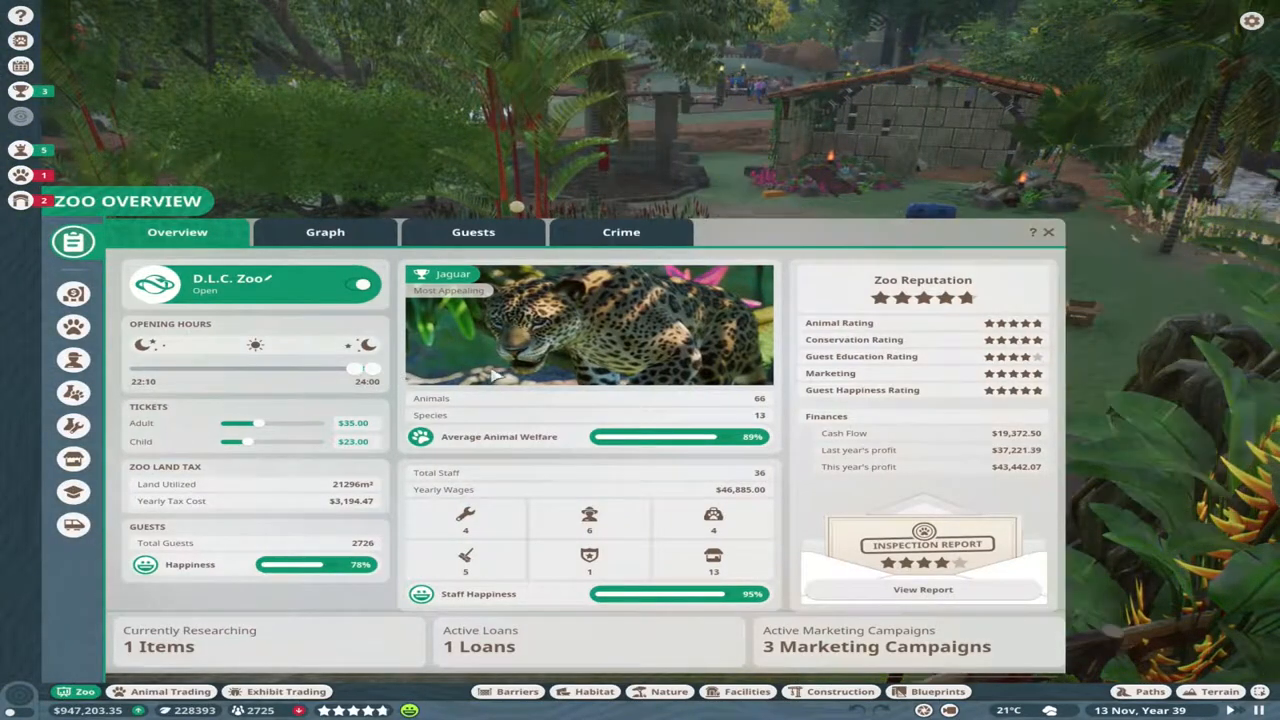
Dismiss the overview and frame the torch-lit guest path beside the pond at night.
left_click(1048, 232)
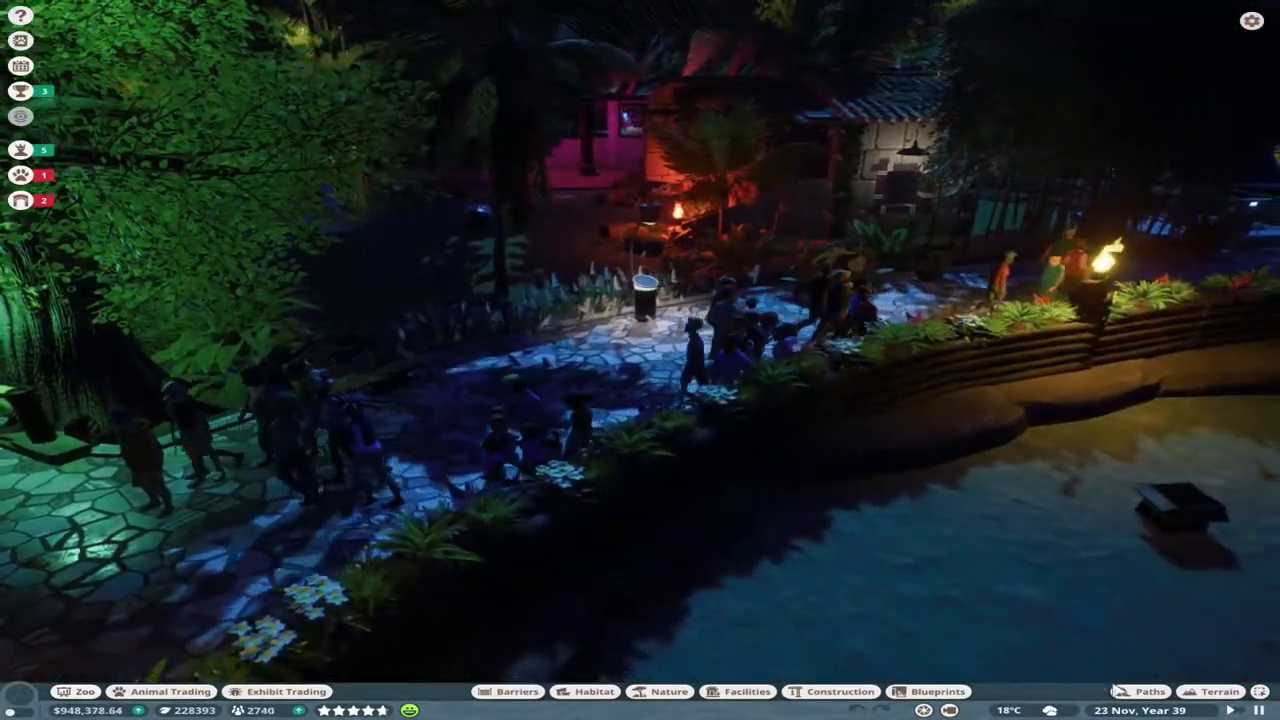
Enable 'Railing On Elevated' on the raised guest path beside the pond.
left_click(1148, 692)
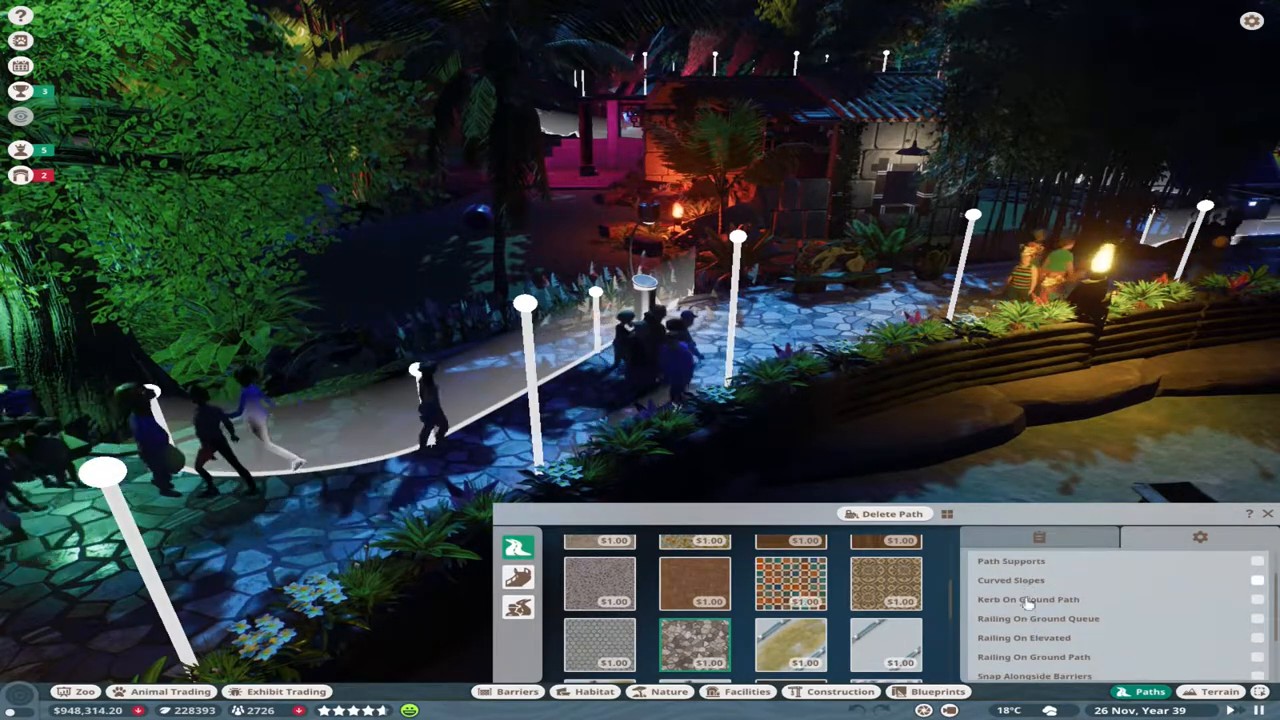
left_click(1256, 638)
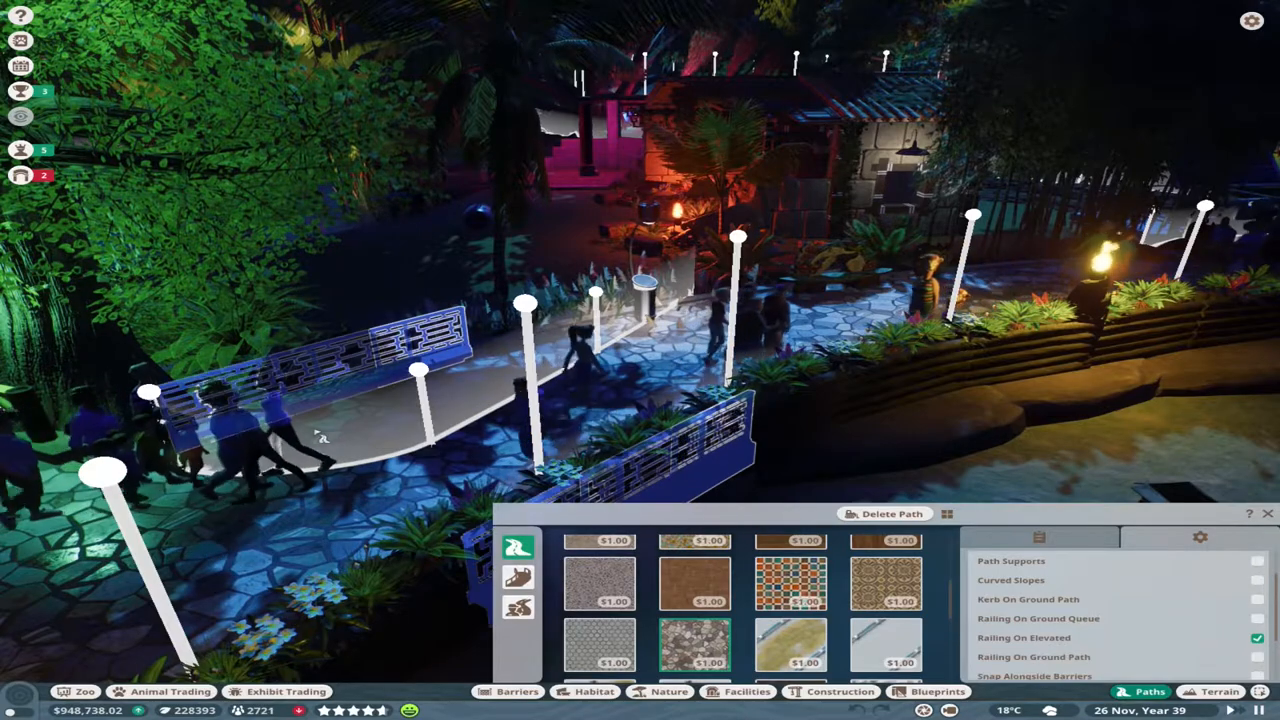